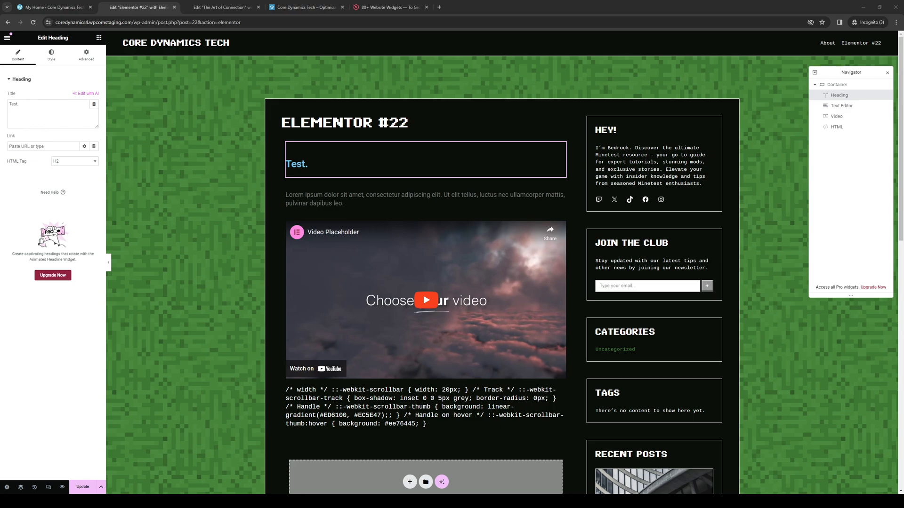
mouse_move(206, 445)
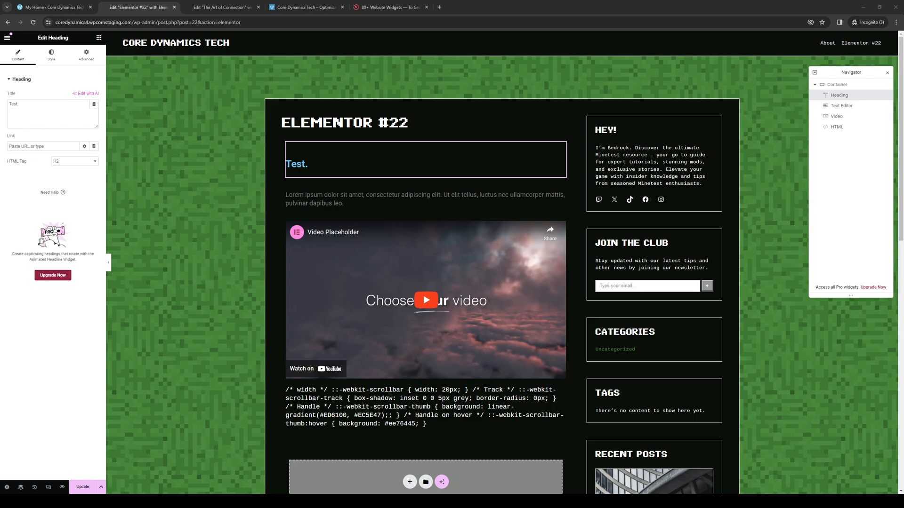
mouse_move(385, 269)
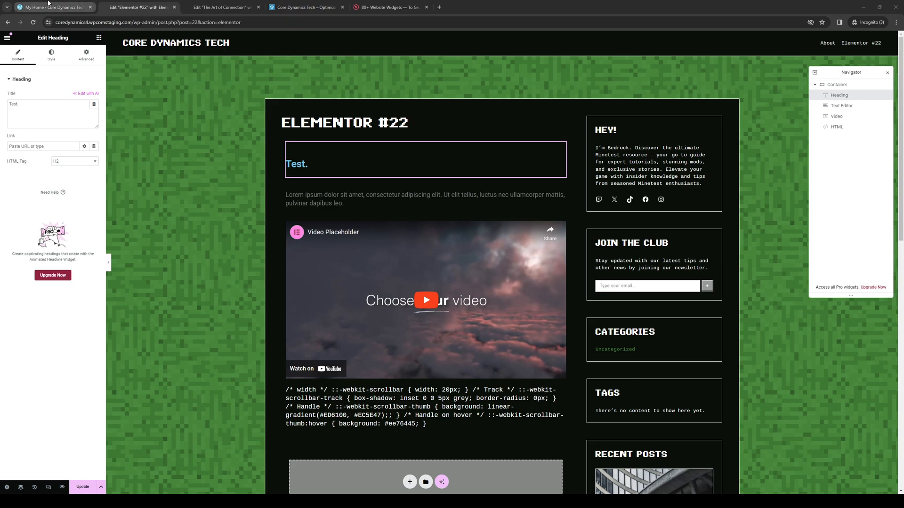
Visit the WordPress site dashboard, The Art of Connection editor, then the Elfsight widgets page
left_click(52, 6)
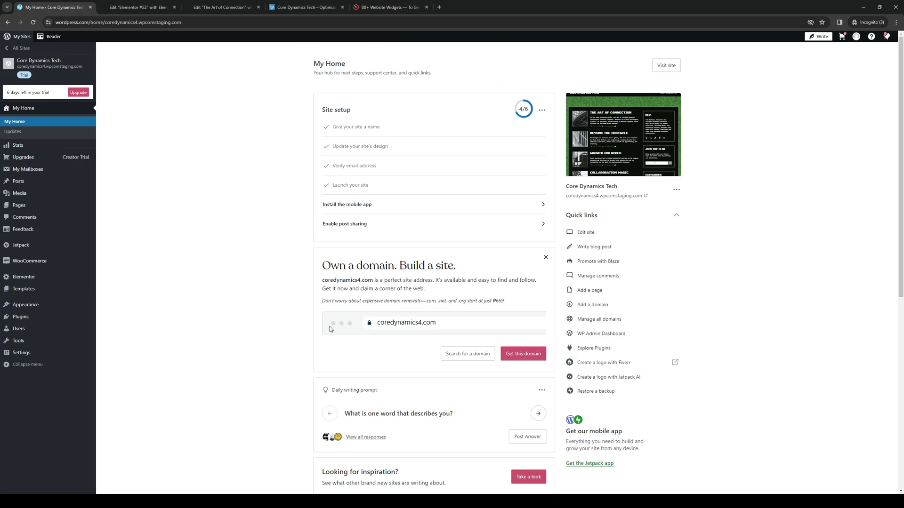
mouse_move(20, 316)
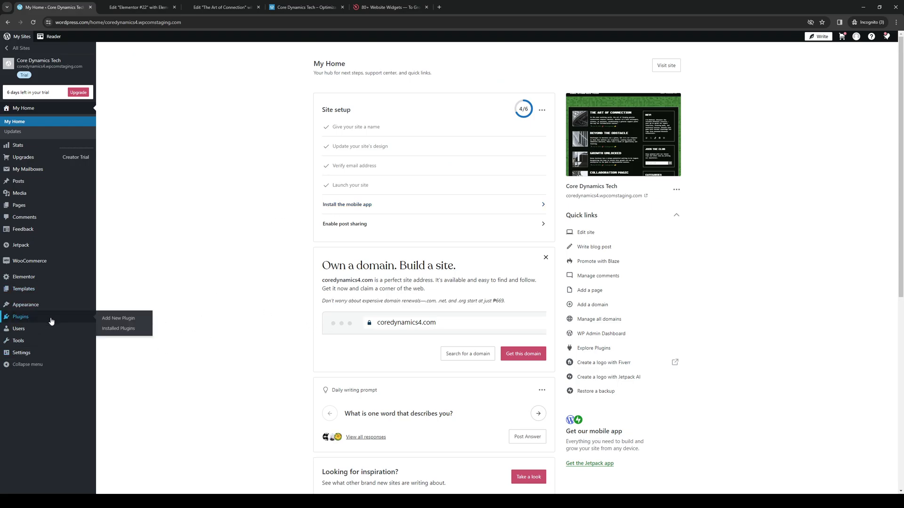
mouse_move(316, 53)
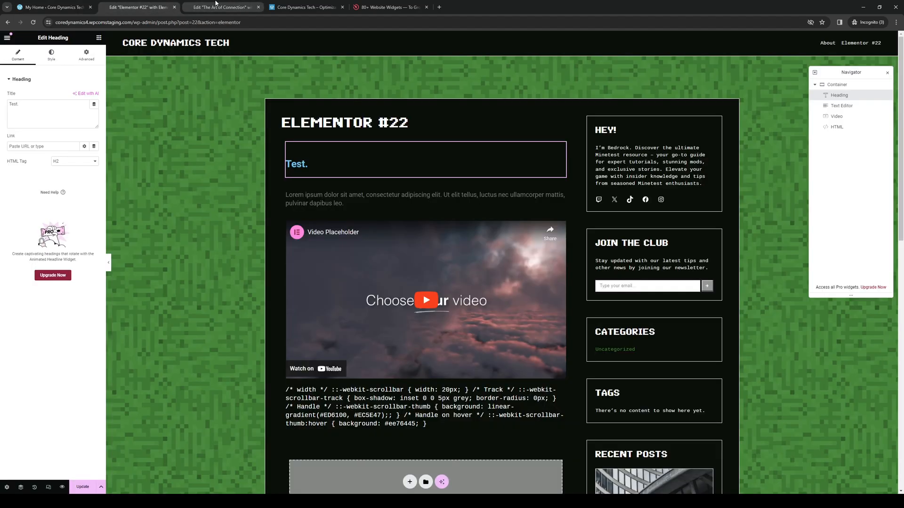
left_click(223, 7)
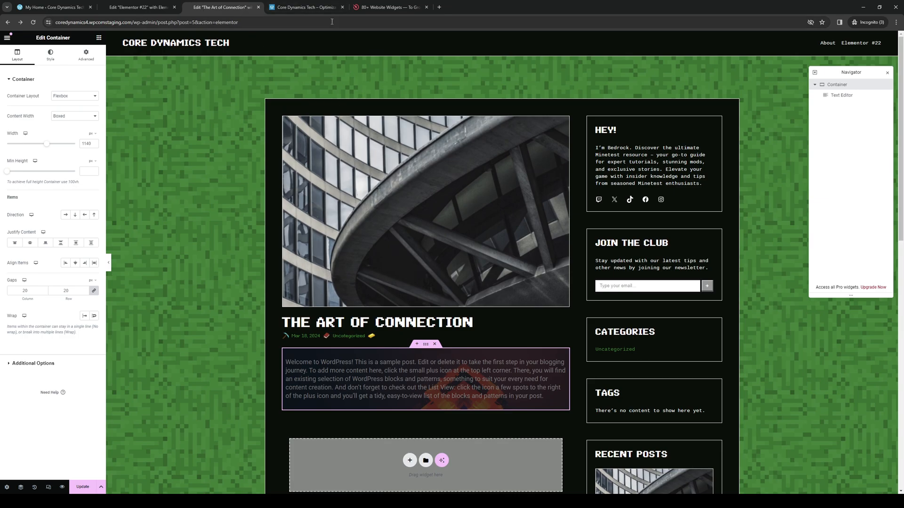
left_click(389, 7)
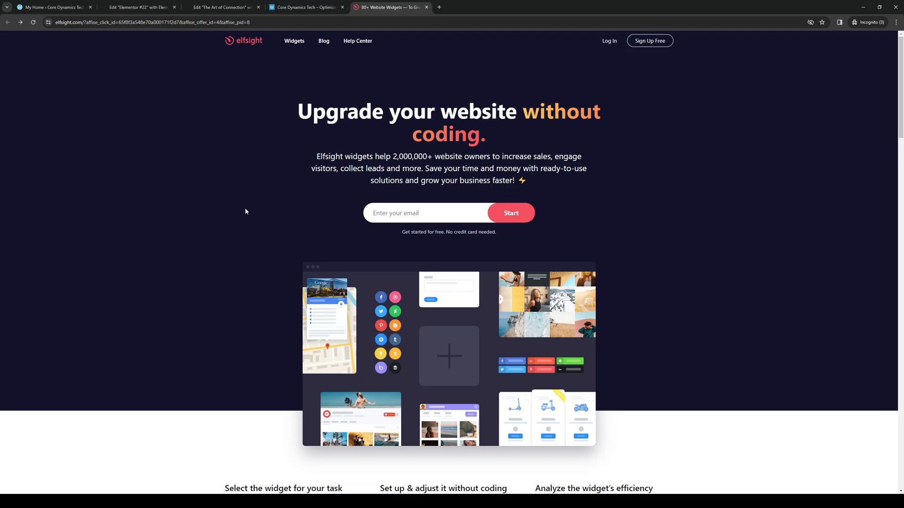
mouse_move(276, 197)
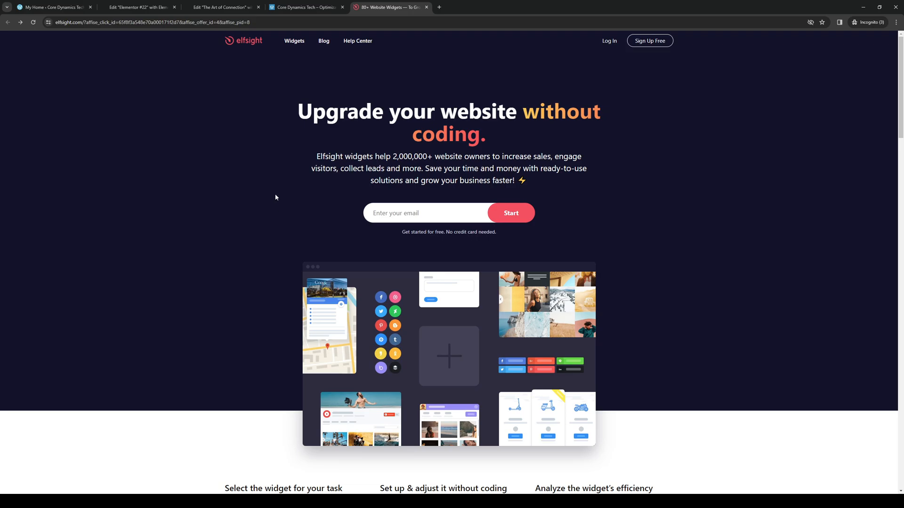
mouse_move(638, 62)
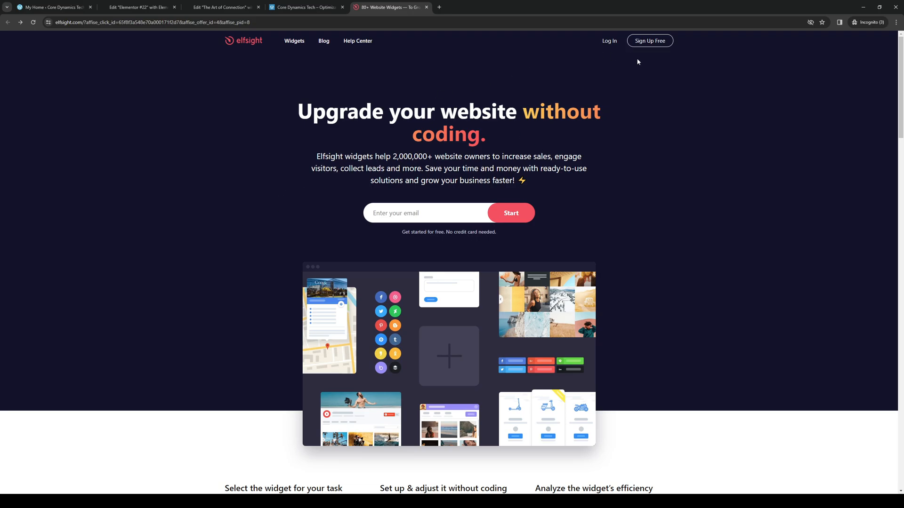
scroll("down", 3)
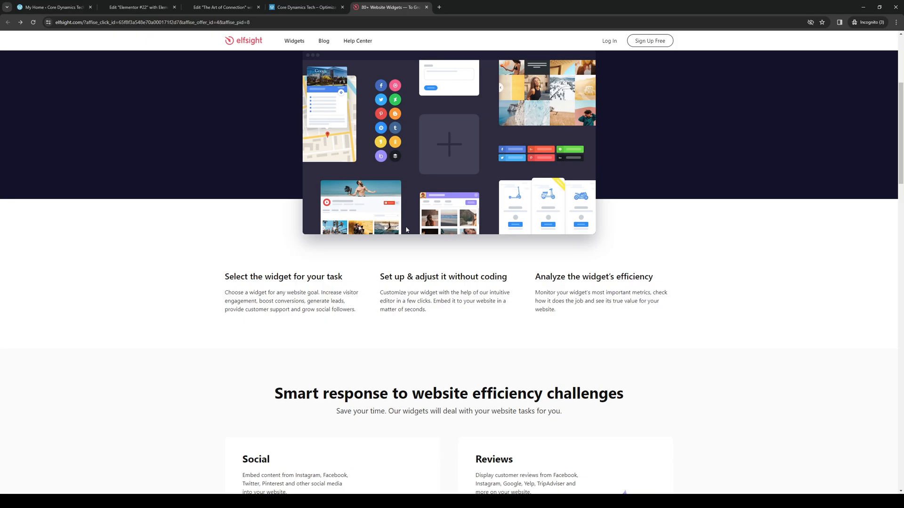
scroll("down", 3)
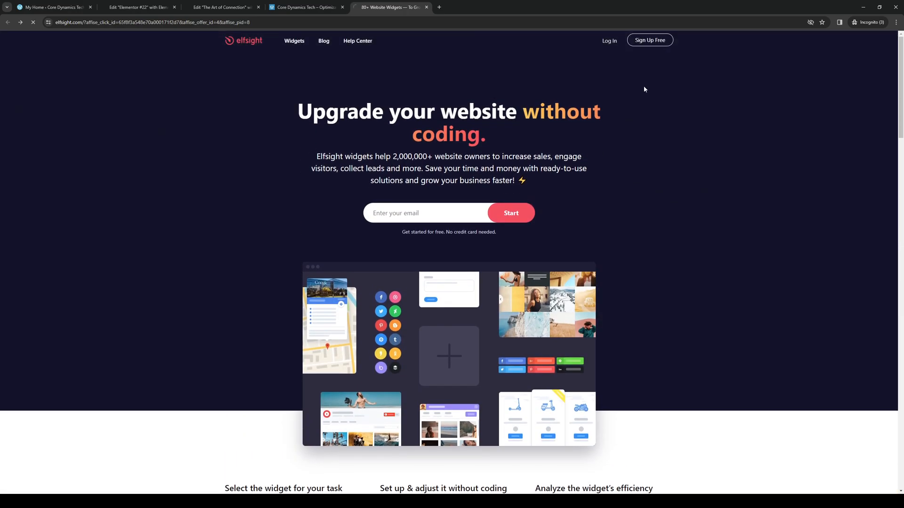
Start a free Elfsight sign-up, reaching the Create Account page
left_click(649, 40)
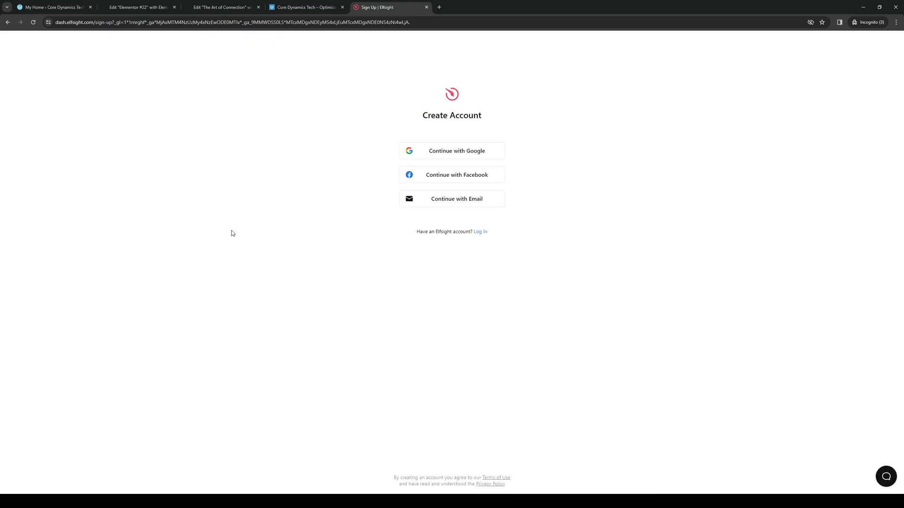
mouse_move(422, 231)
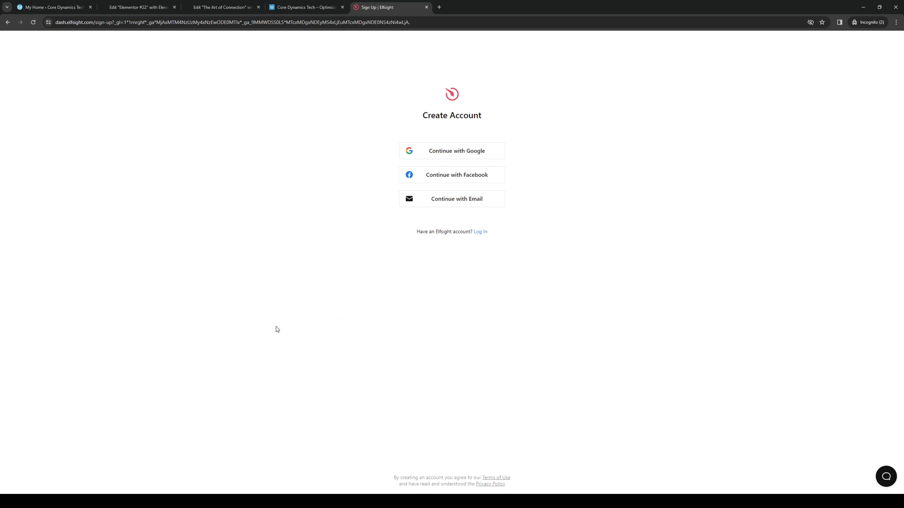
mouse_move(456, 148)
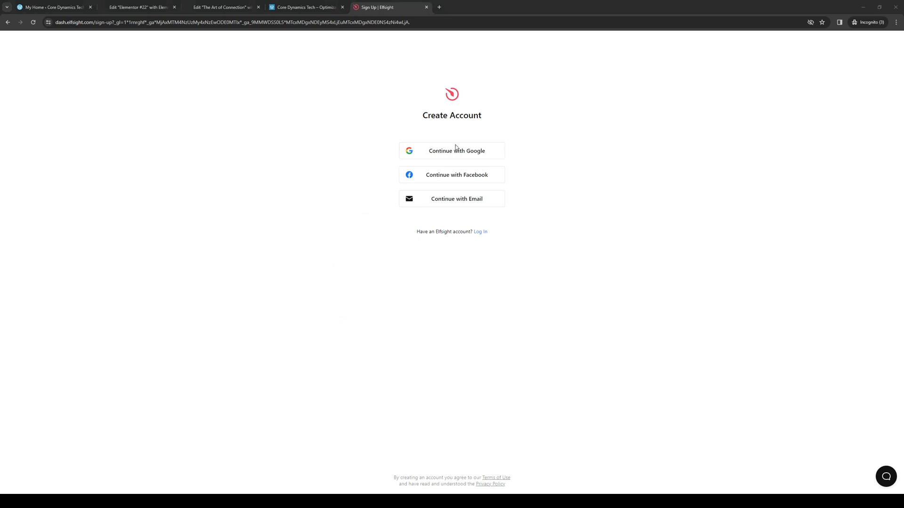
mouse_move(407, 296)
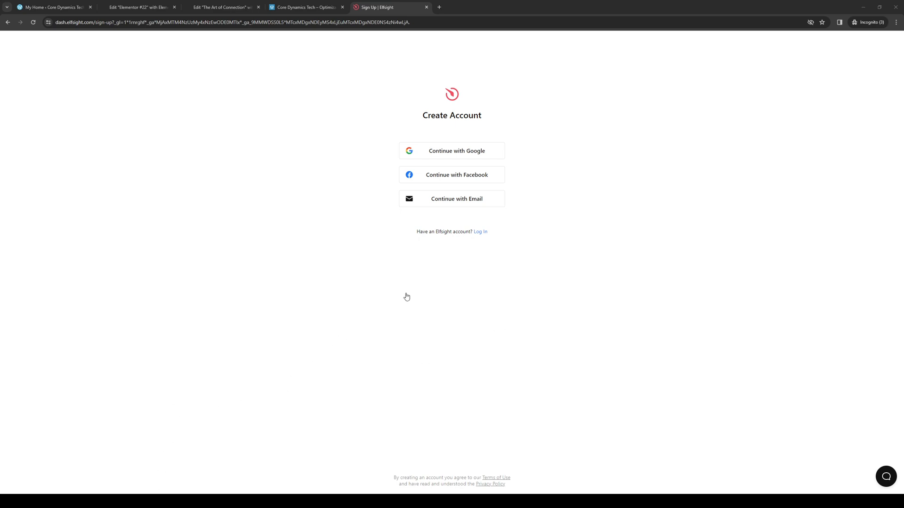
mouse_move(441, 251)
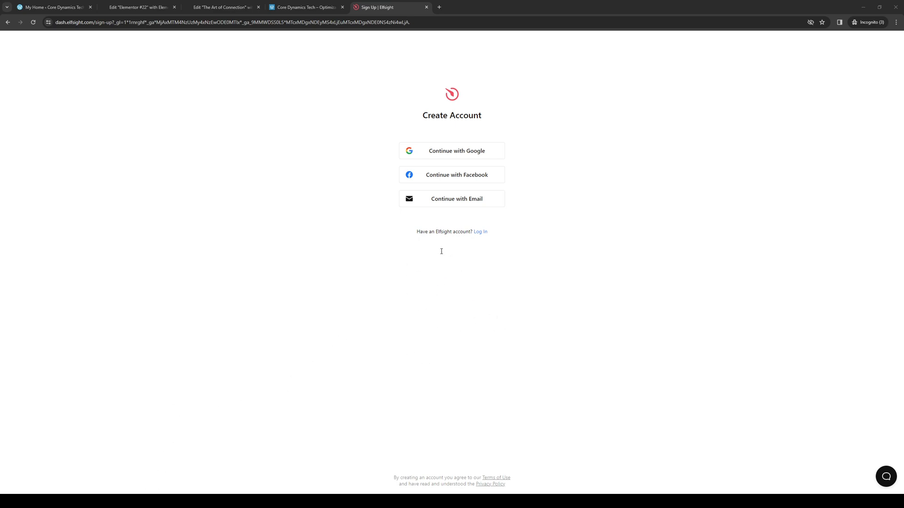
mouse_move(402, 262)
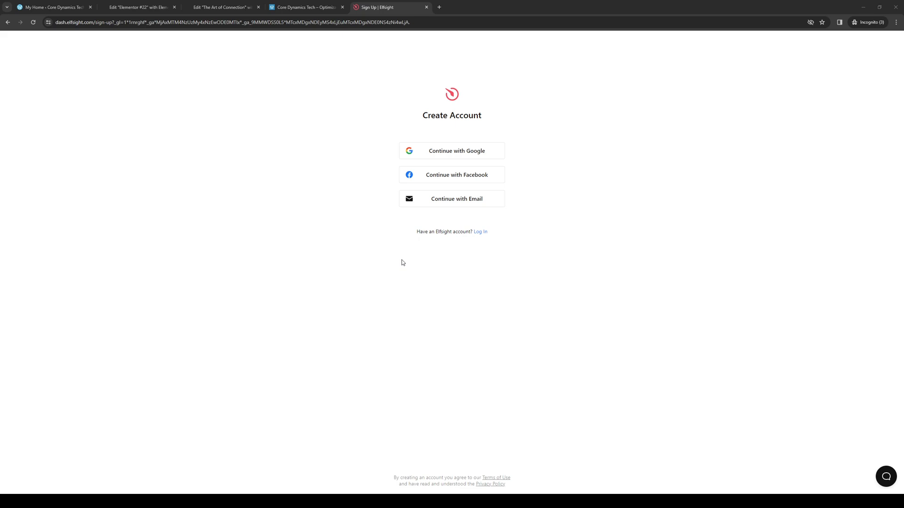
mouse_move(425, 331)
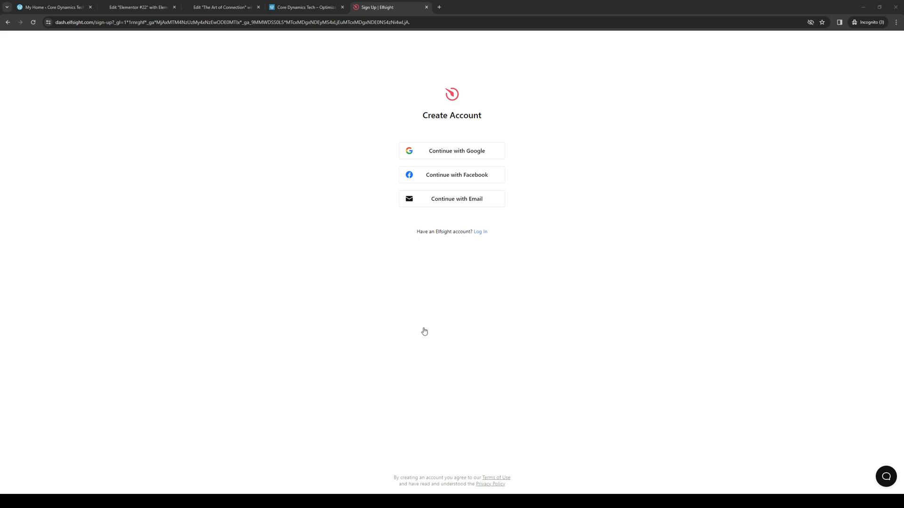
mouse_move(248, 247)
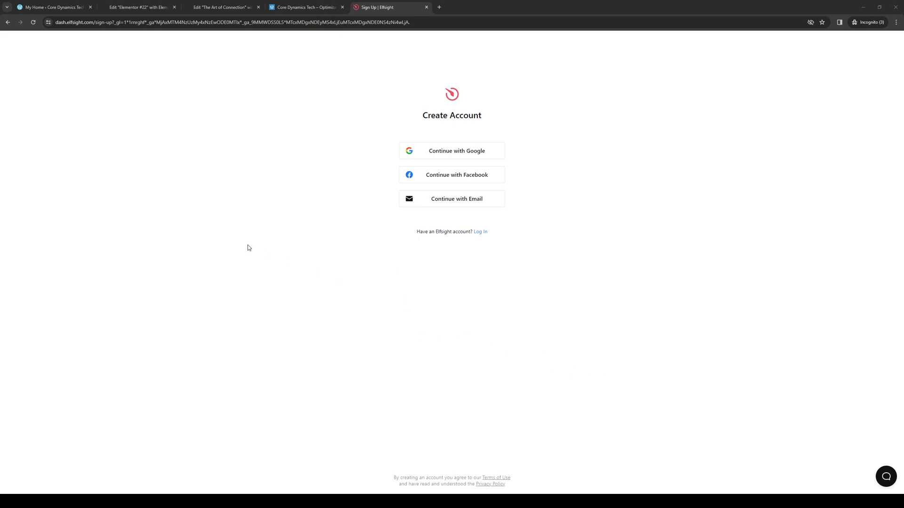
mouse_move(376, 197)
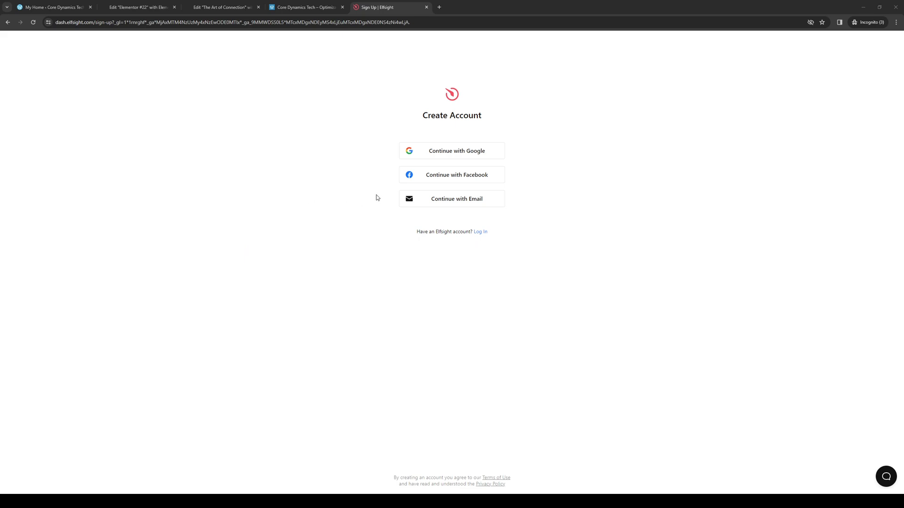
mouse_move(261, 312)
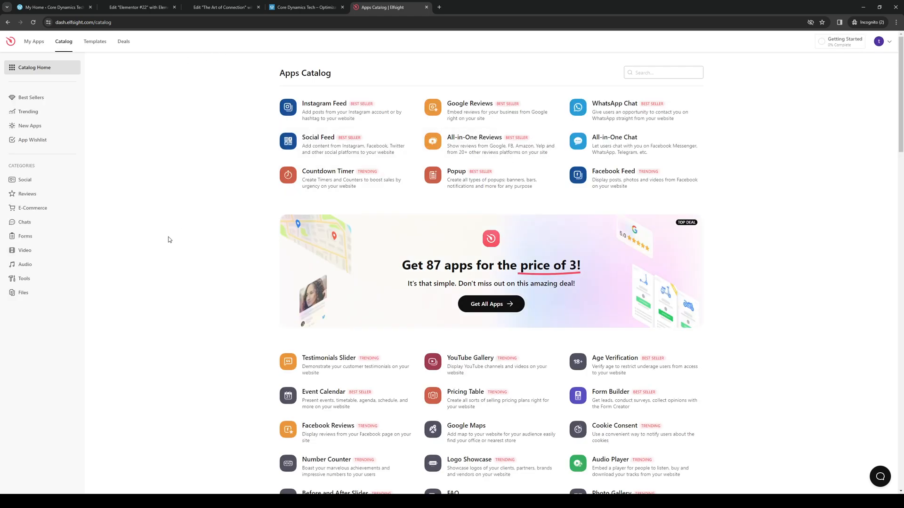
mouse_move(181, 281)
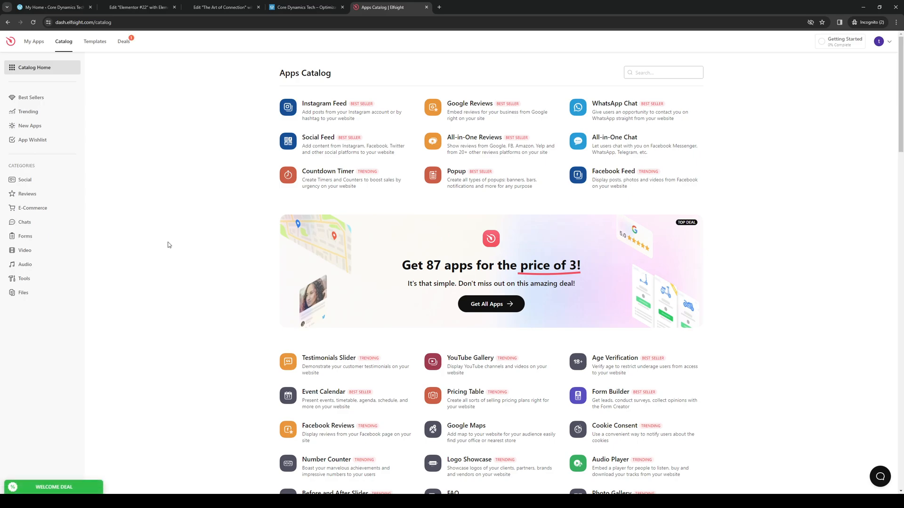
mouse_move(185, 86)
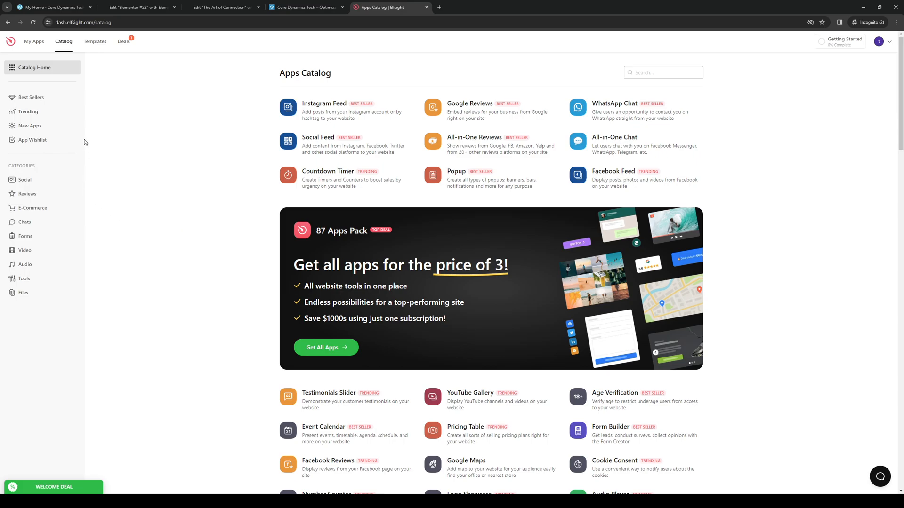
mouse_move(112, 238)
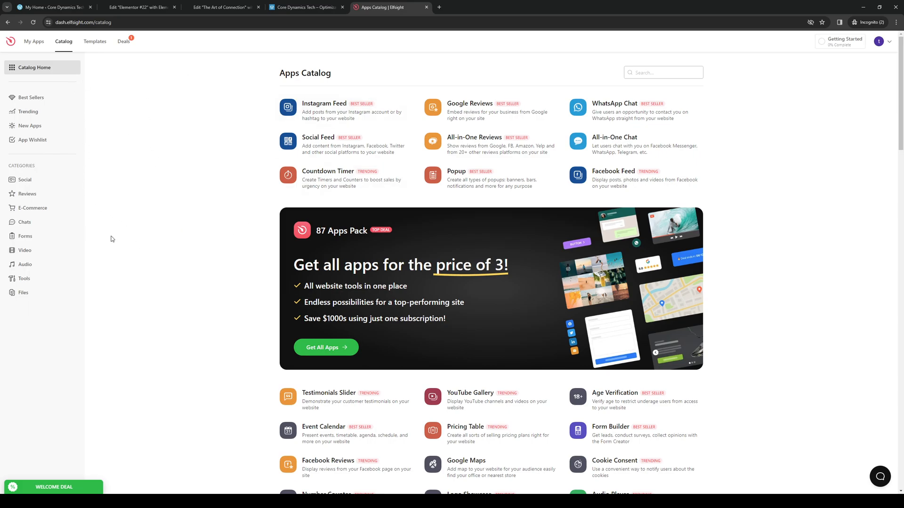
Browse the Forms and Social app categories, then search the catalog for 'survey'
left_click(24, 236)
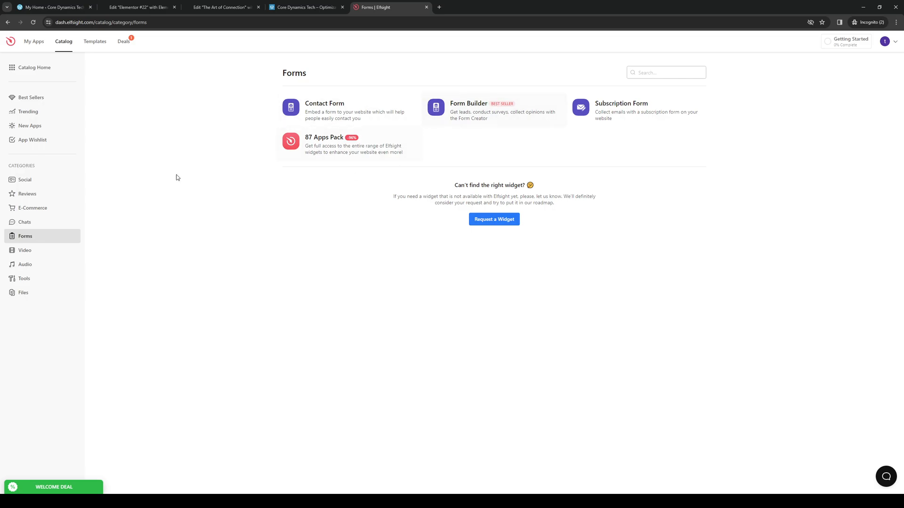
left_click(24, 179)
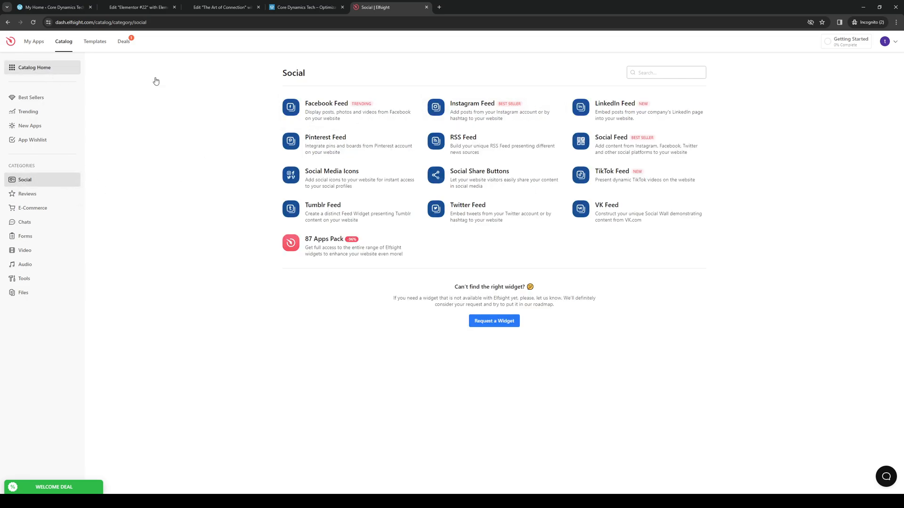
type("survey")
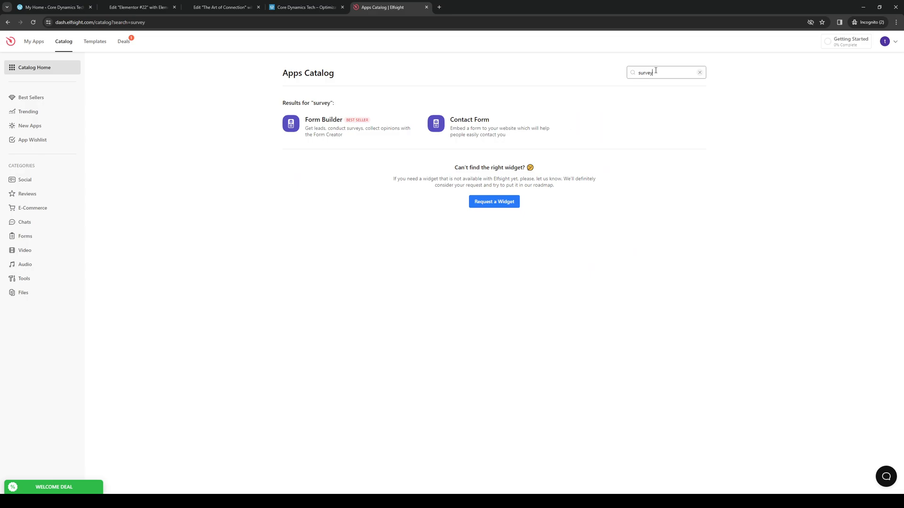
mouse_move(349, 128)
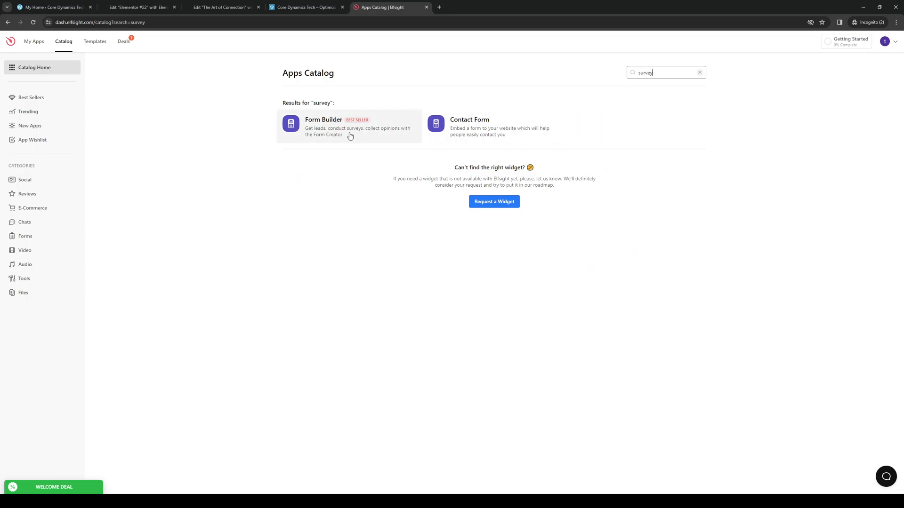
mouse_move(356, 129)
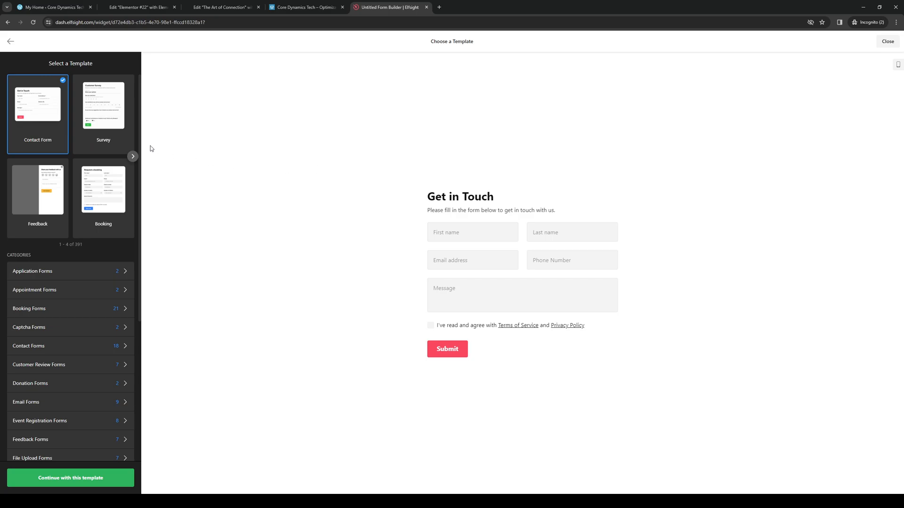
mouse_move(106, 119)
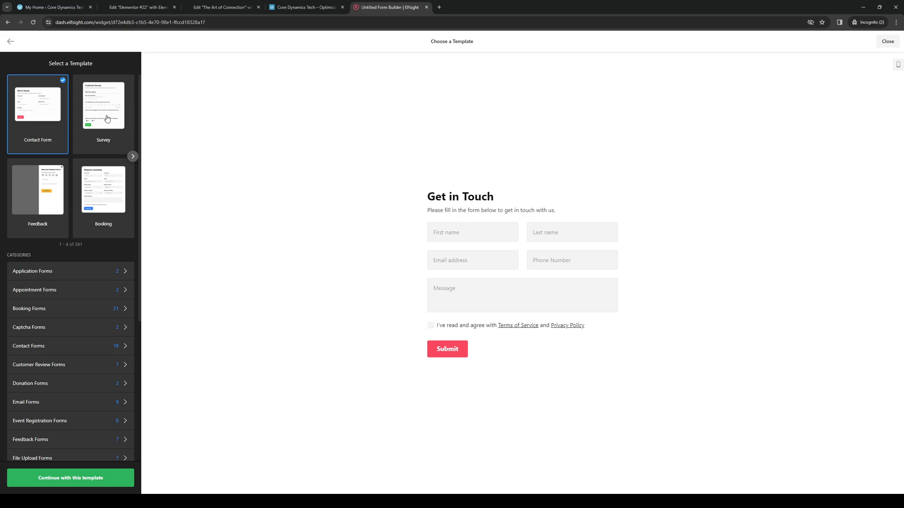
Choose the Survey template, try its five-star rating, and continue with it
left_click(102, 104)
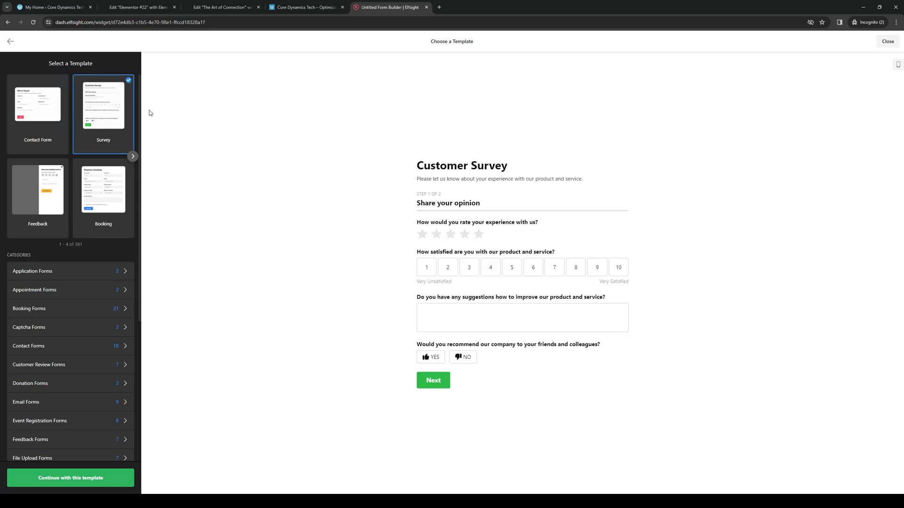
mouse_move(353, 280)
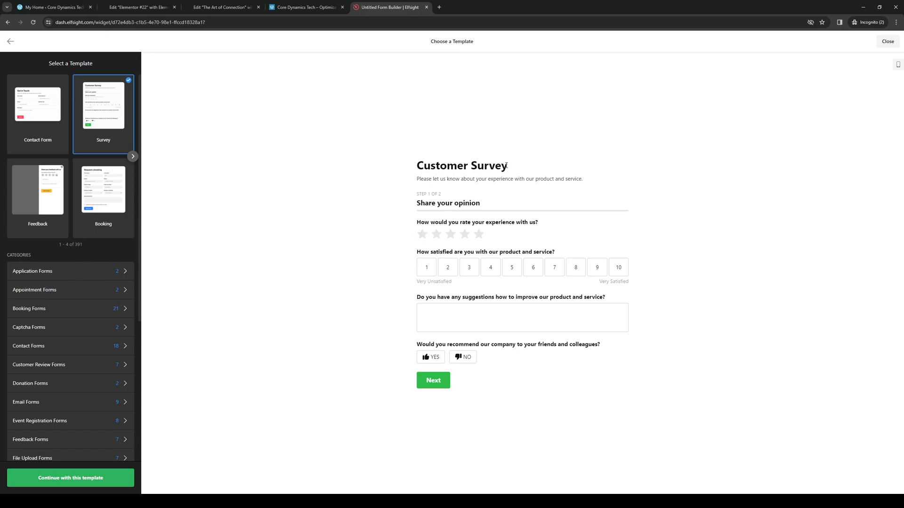
mouse_move(88, 288)
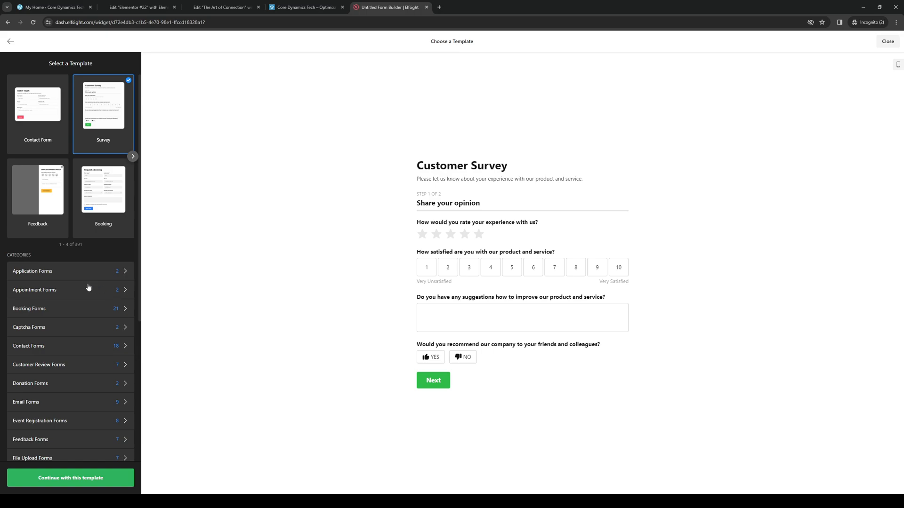
left_click(32, 271)
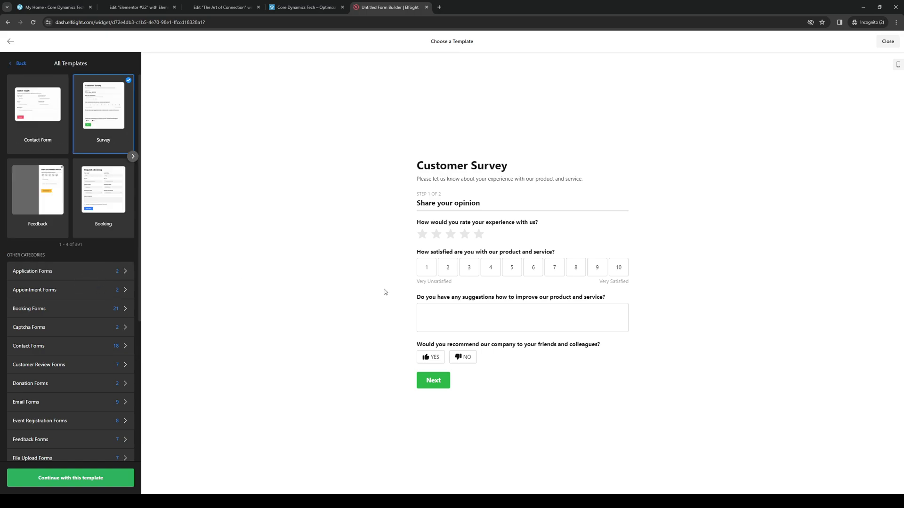
mouse_move(475, 243)
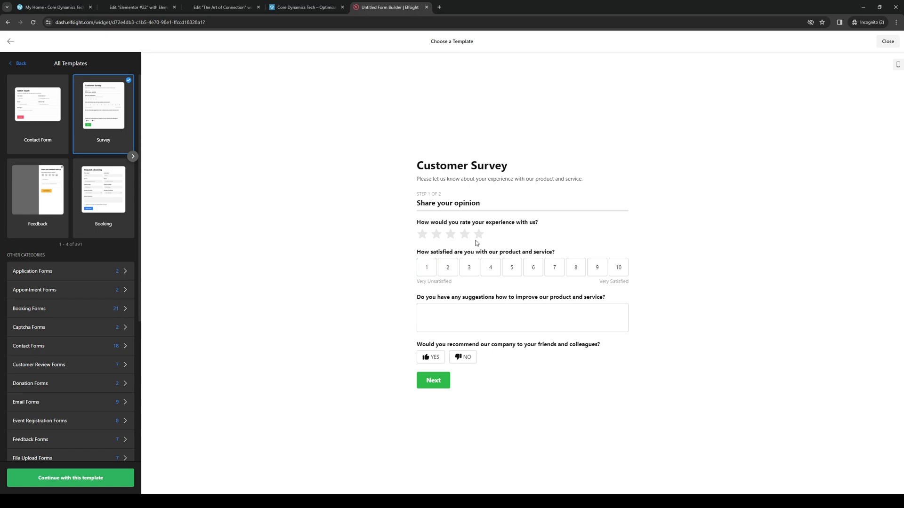
left_click(479, 234)
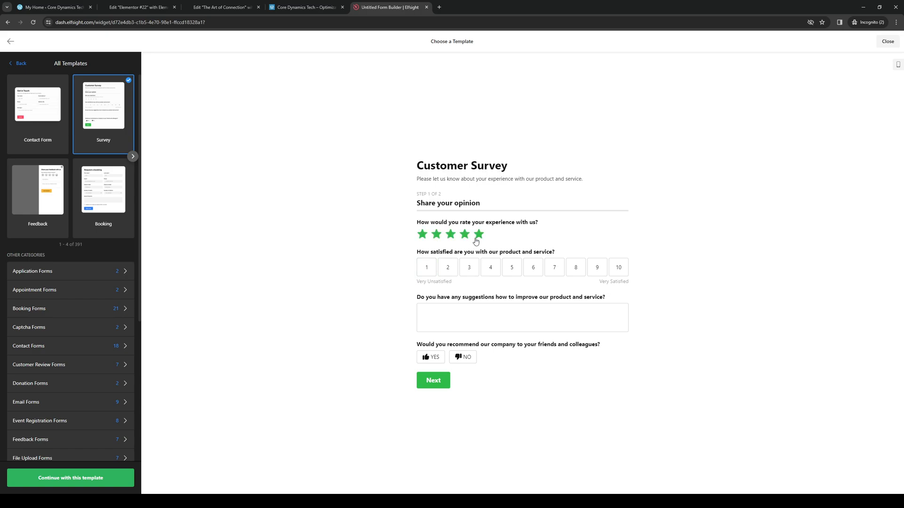
mouse_move(206, 425)
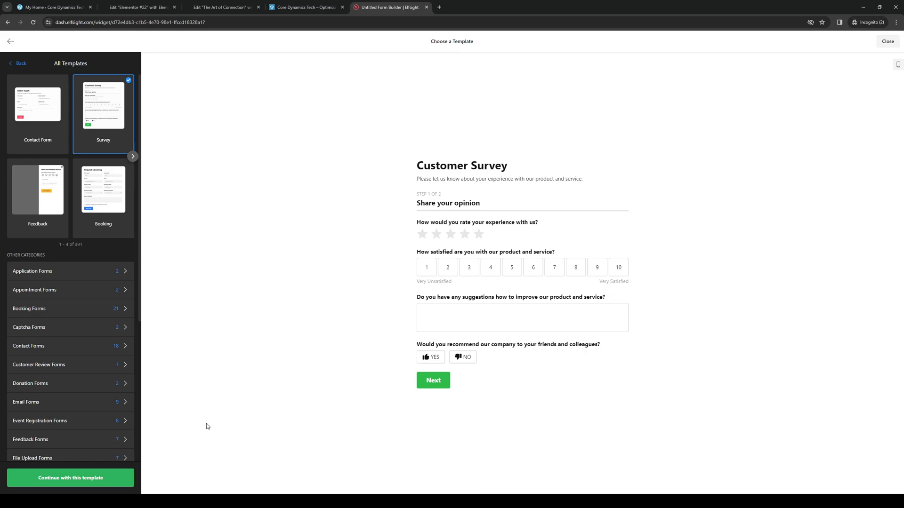
left_click(71, 478)
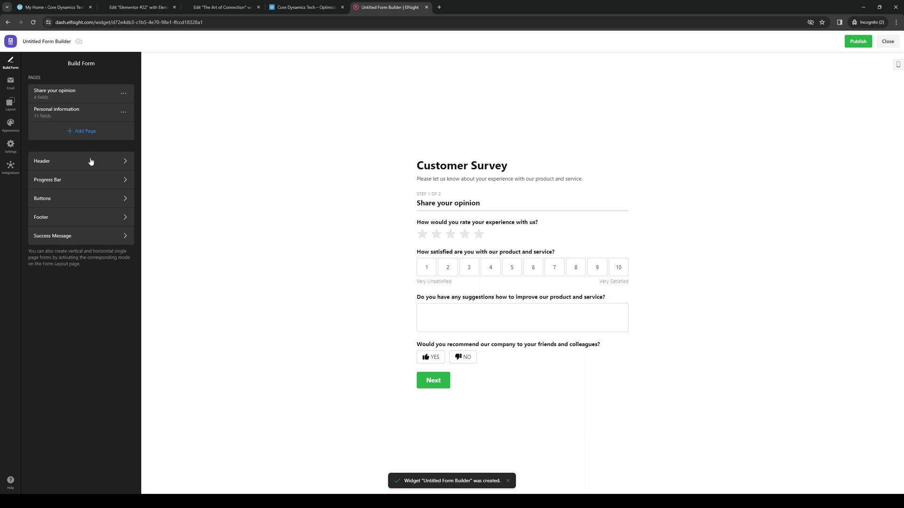
mouse_move(317, 312)
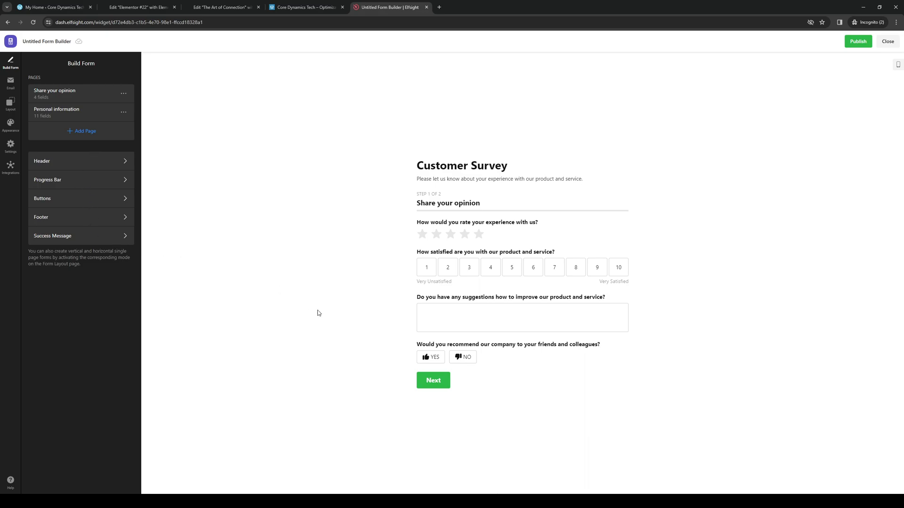
mouse_move(645, 154)
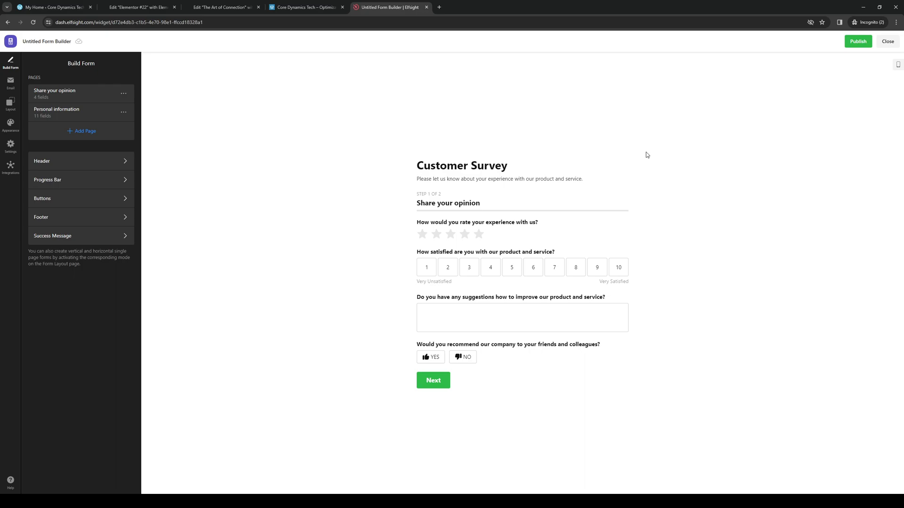
mouse_move(353, 324)
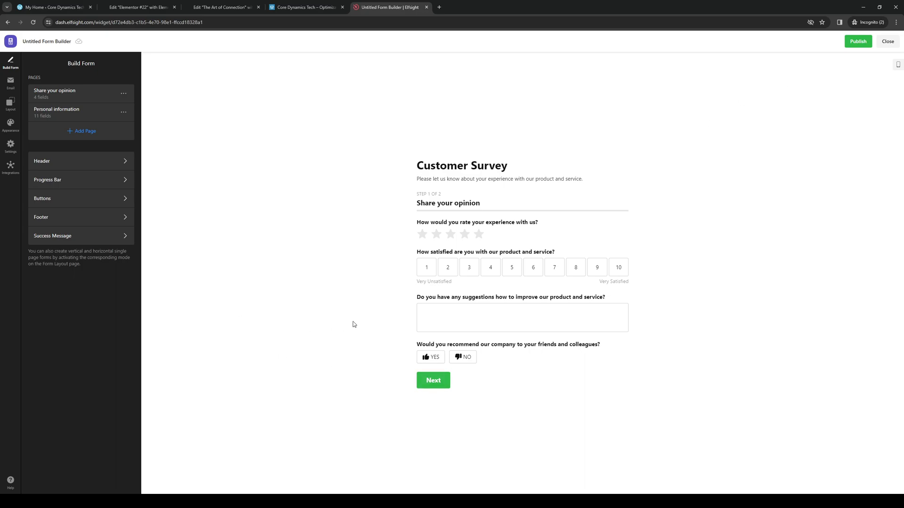
mouse_move(859, 41)
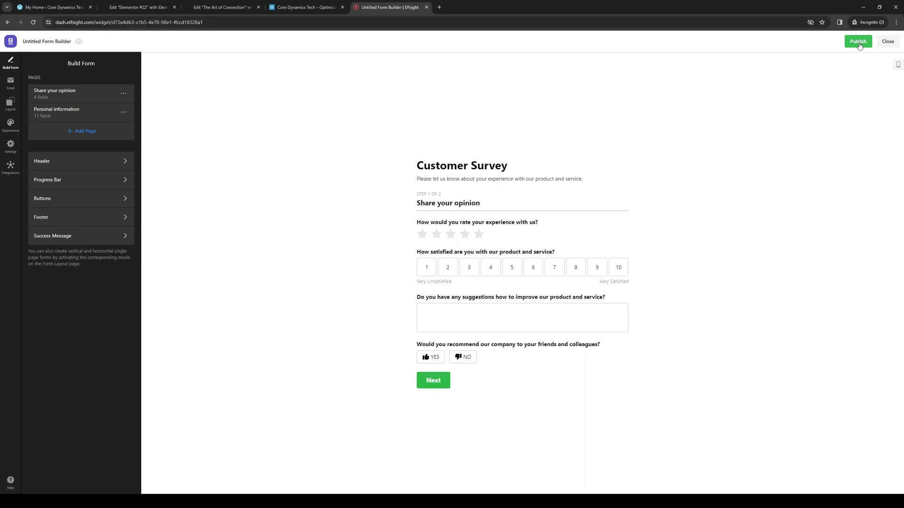
Publish the Customer Survey form widget
left_click(857, 40)
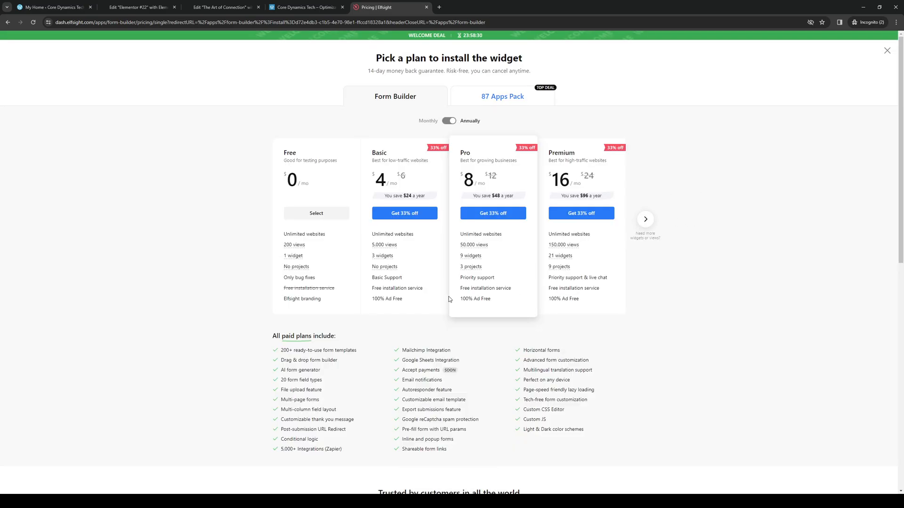
mouse_move(234, 368)
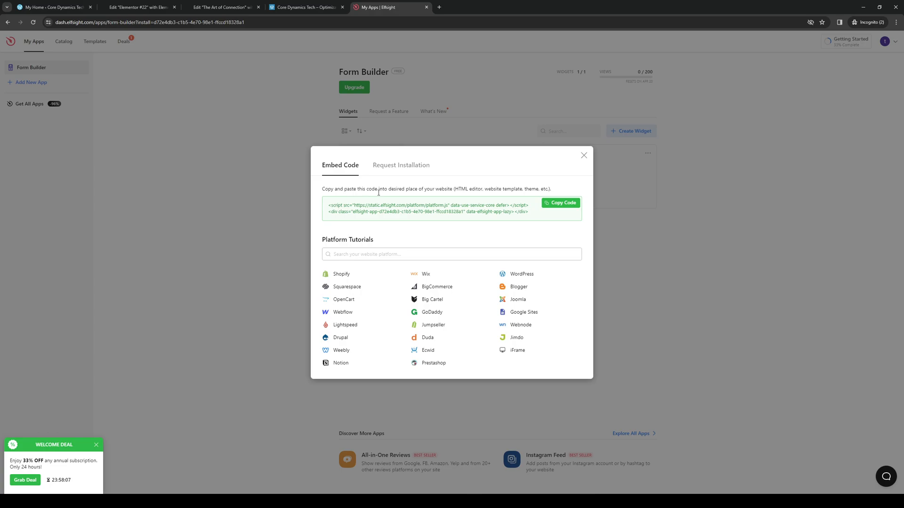
Copy the survey widget's embed code and return to the Elementor #22 editor
left_click(559, 202)
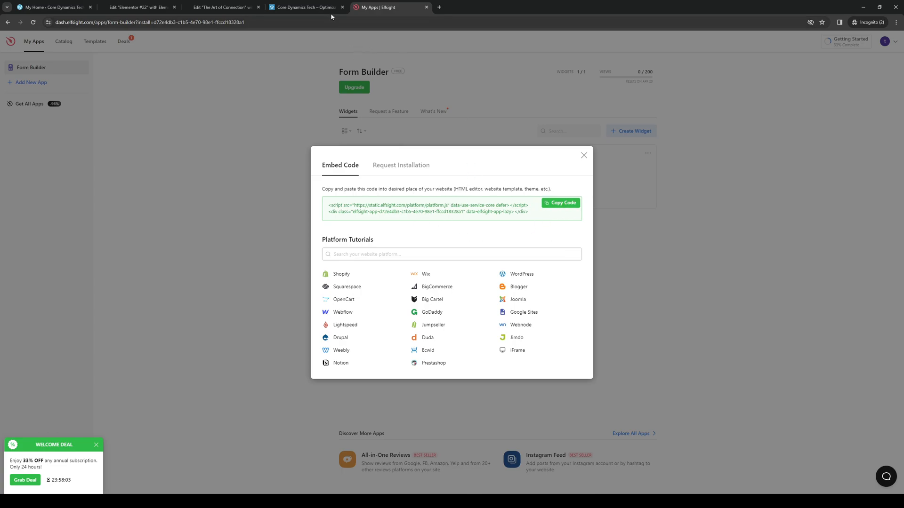
left_click(138, 6)
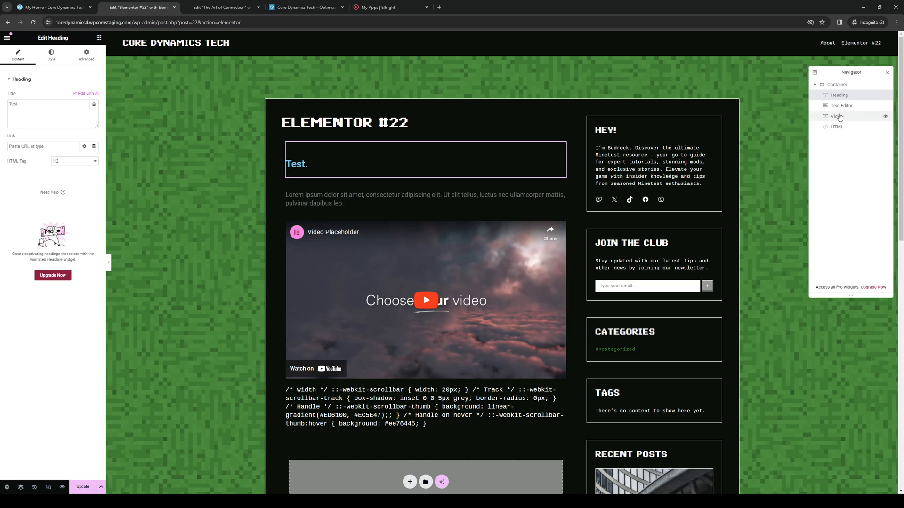
Inspect the existing HTML block's code settings and peek at The Art of Connection post
left_click(836, 127)
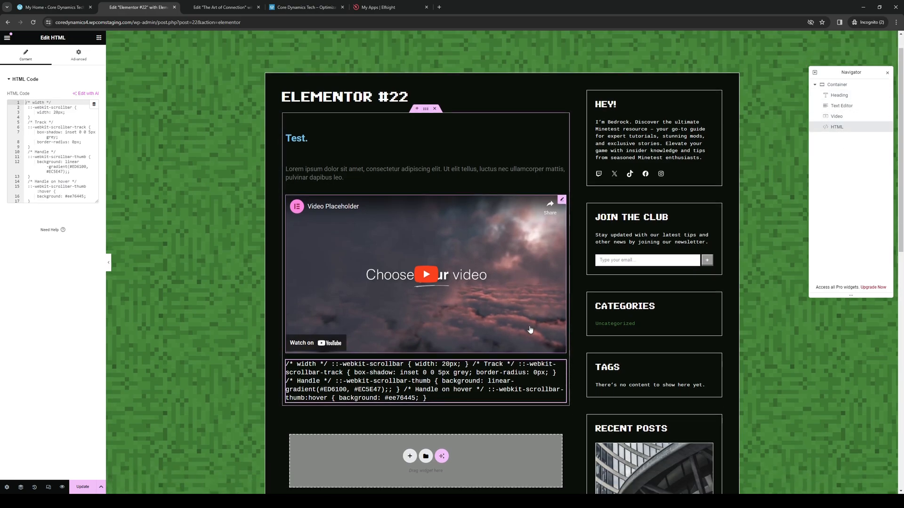
scroll("down", 3)
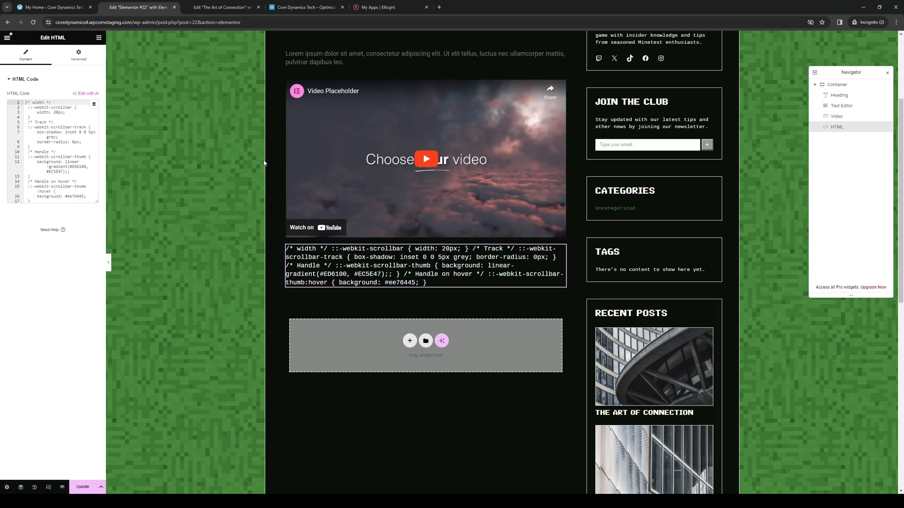
left_click(224, 7)
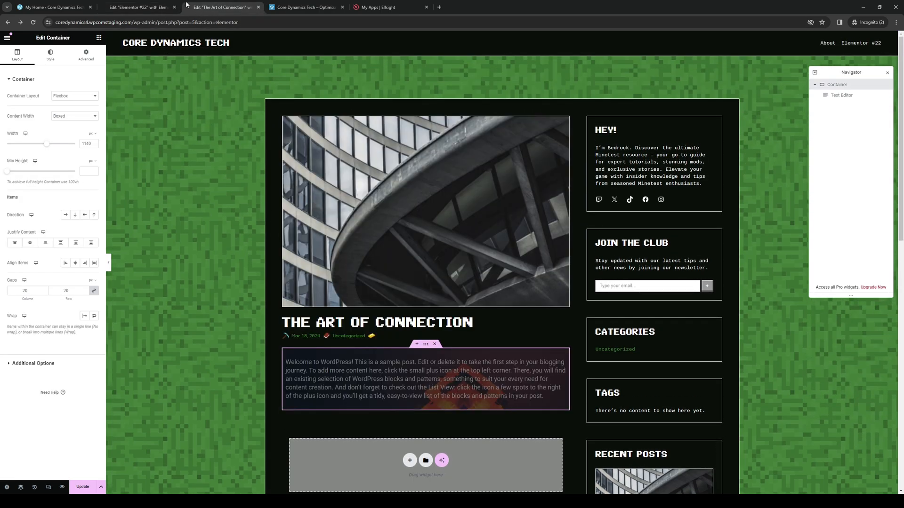
left_click(138, 7)
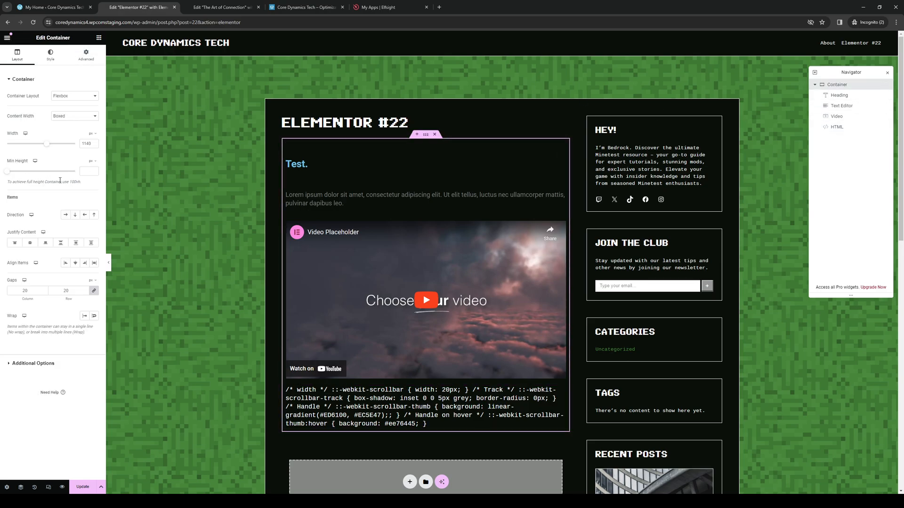
Visit Site Settings from the editor menu and close it again
left_click(7, 37)
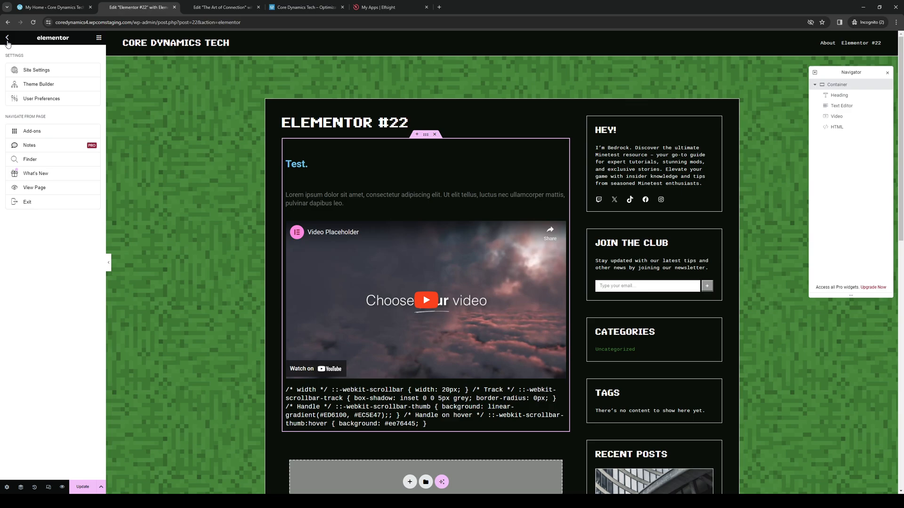
left_click(37, 69)
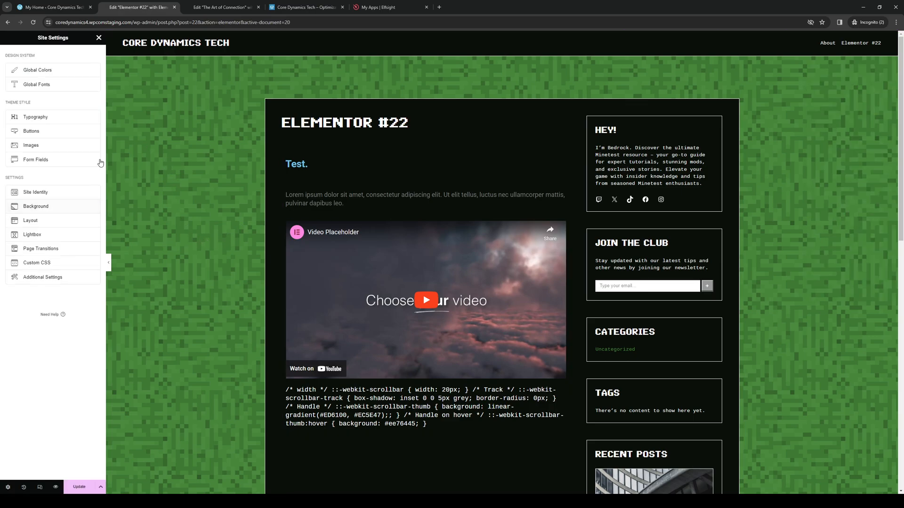
mouse_move(35, 117)
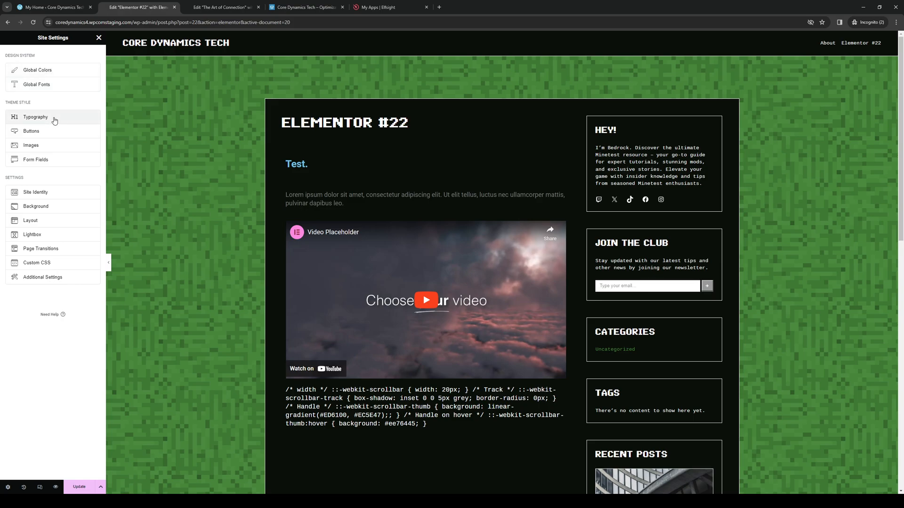
left_click(98, 37)
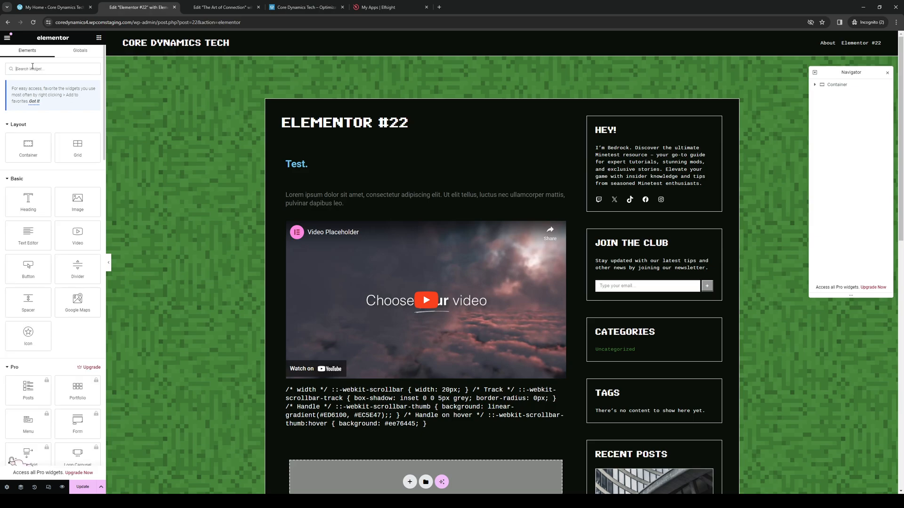
Search widgets for 'html' and fetch the Elfsight embed code for the new HTML widget
type("html")
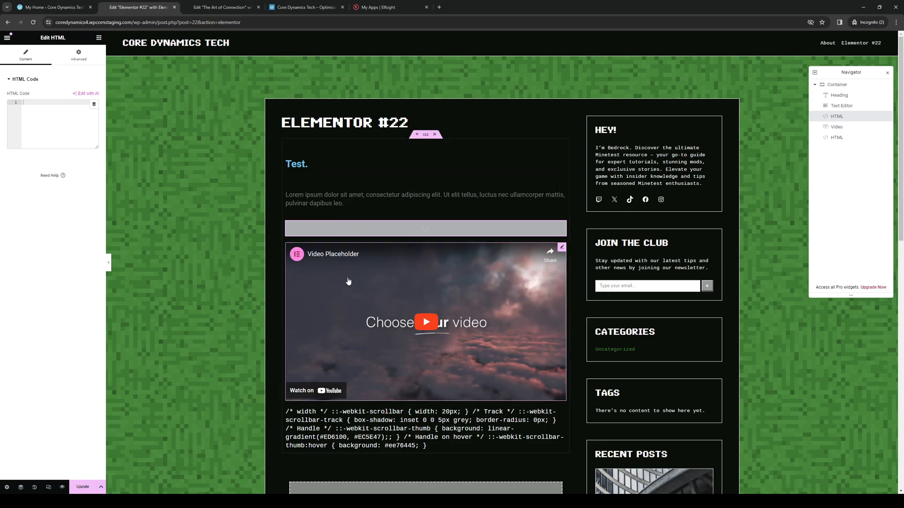
mouse_move(474, 228)
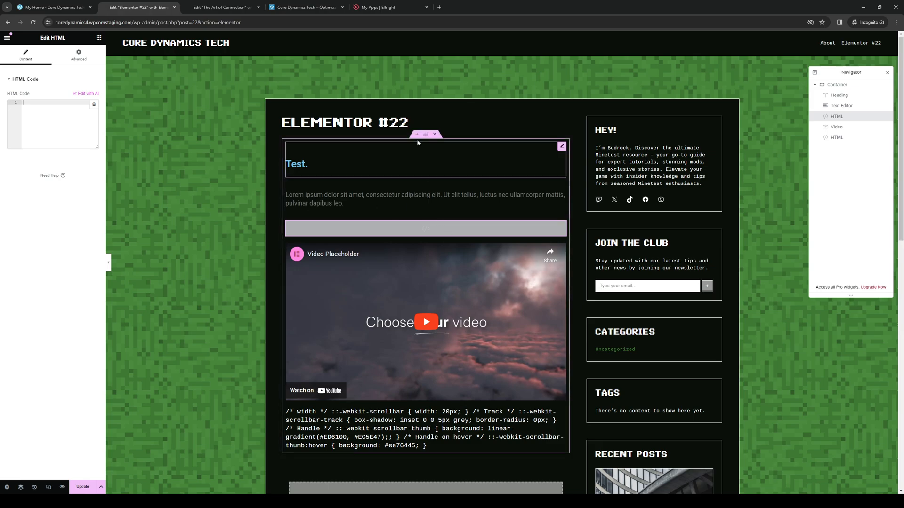
left_click(392, 6)
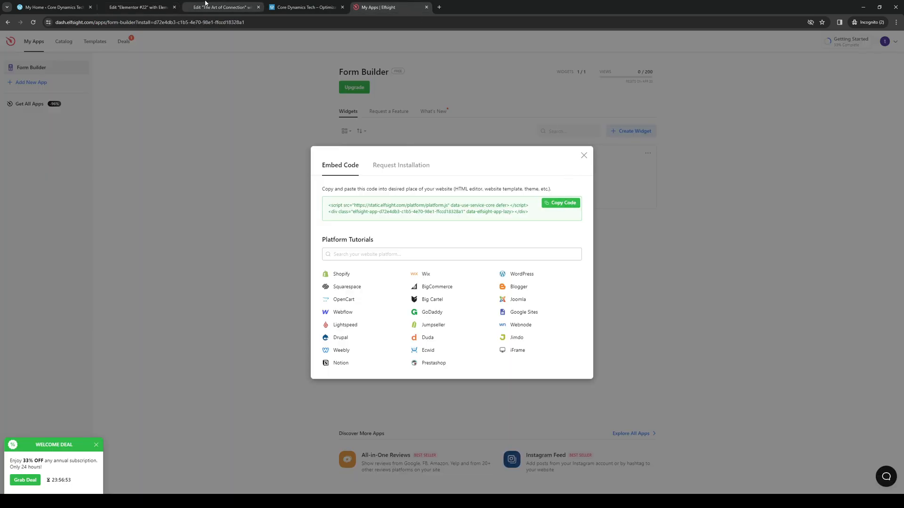
left_click(138, 6)
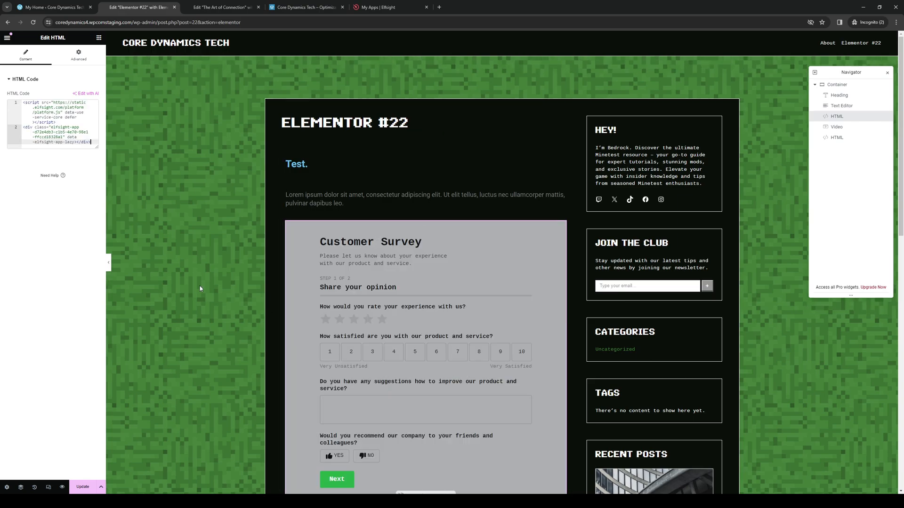
Scroll through the page to review the embedded Customer Survey form above the video placeholder
scroll("down", 3)
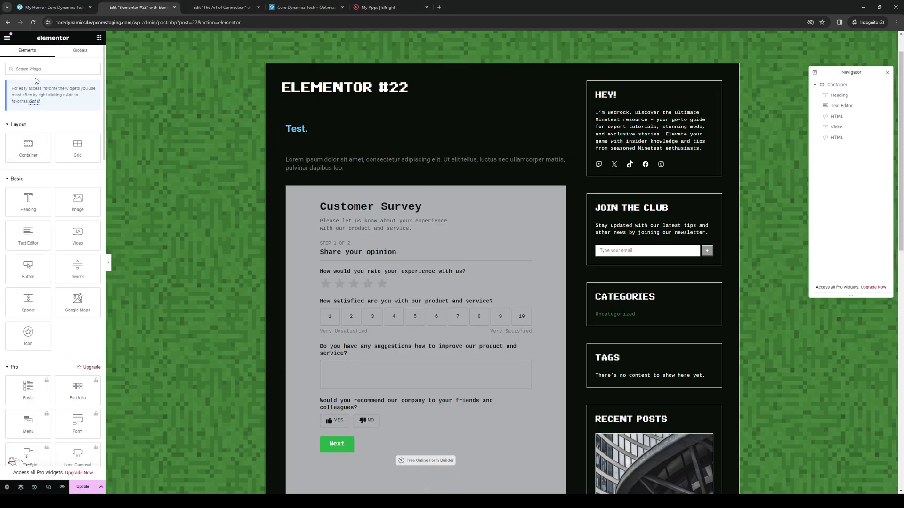
scroll("down", 3)
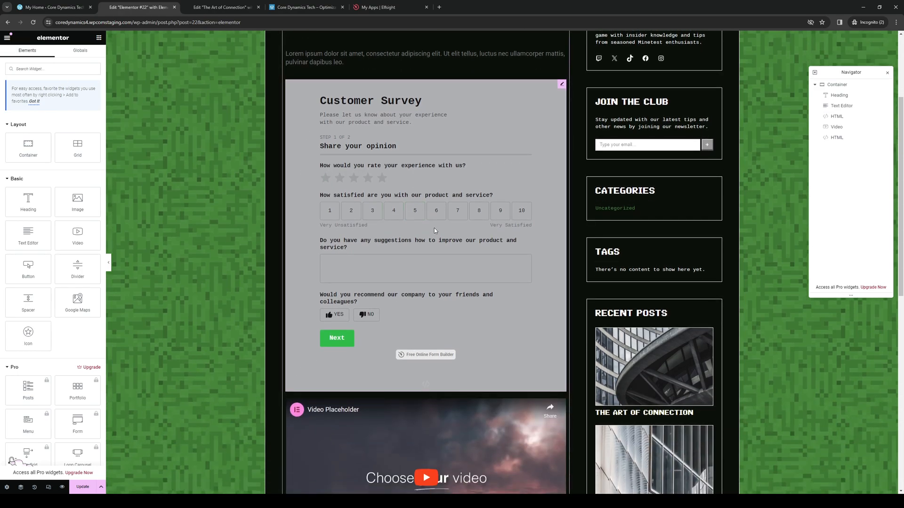
scroll("up", 3)
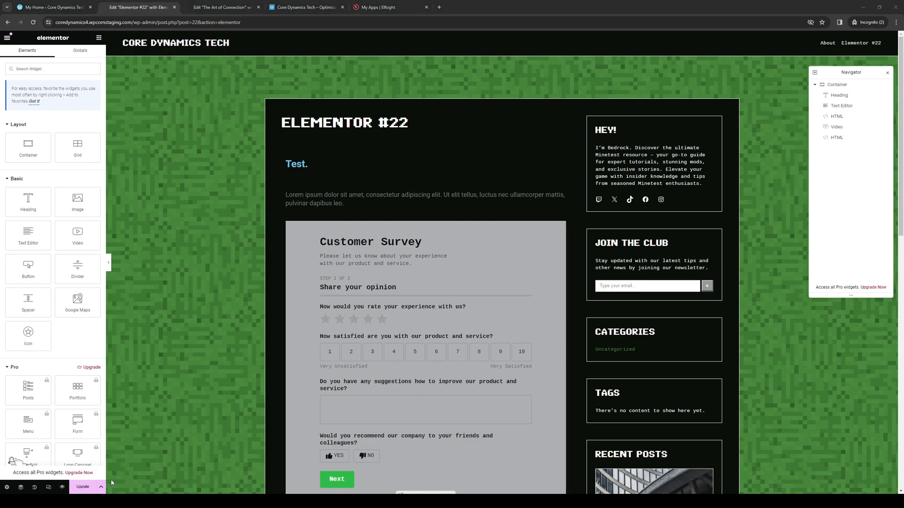
mouse_move(382, 280)
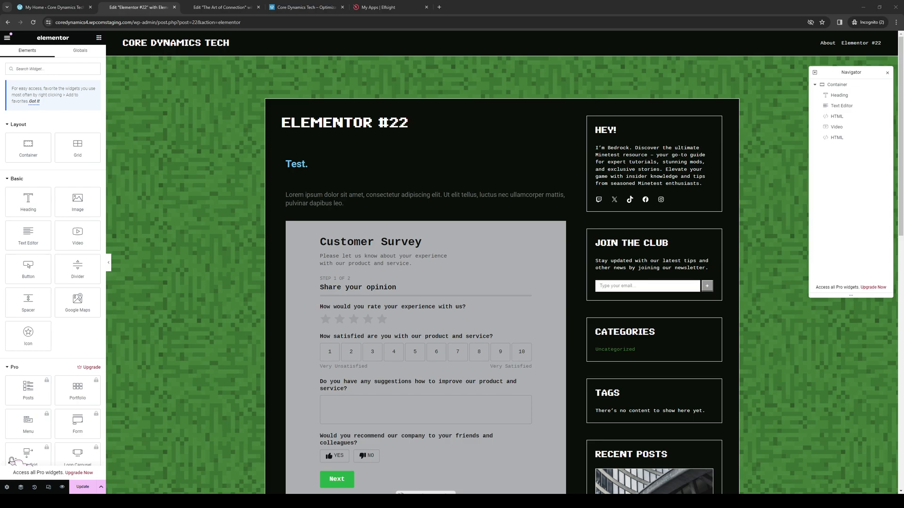
mouse_move(634, 225)
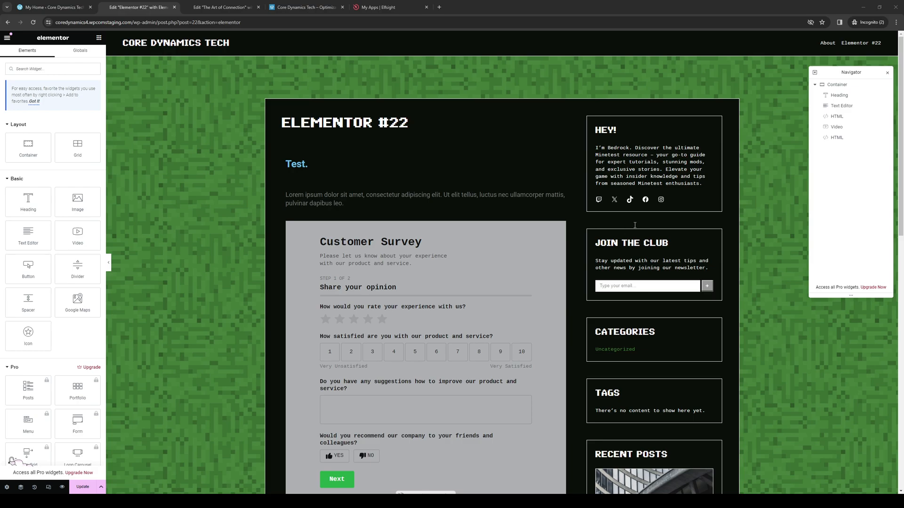
mouse_move(663, 169)
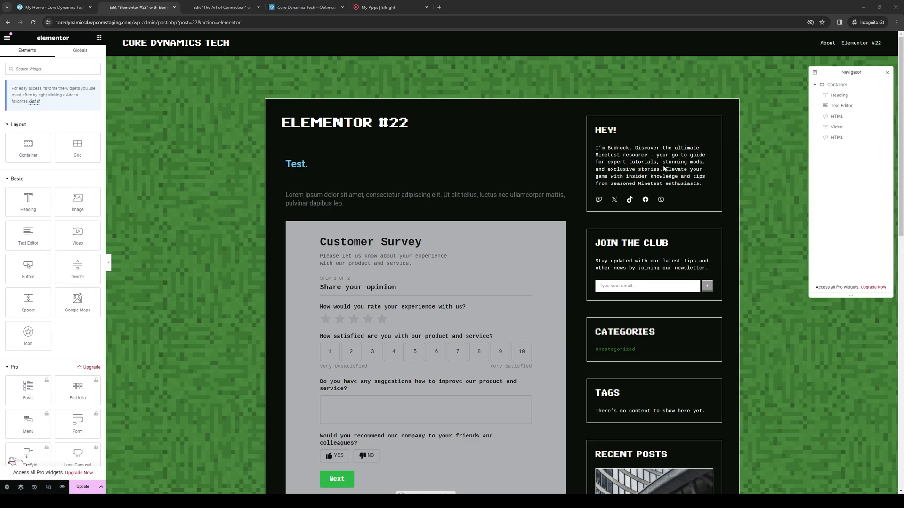
mouse_move(539, 340)
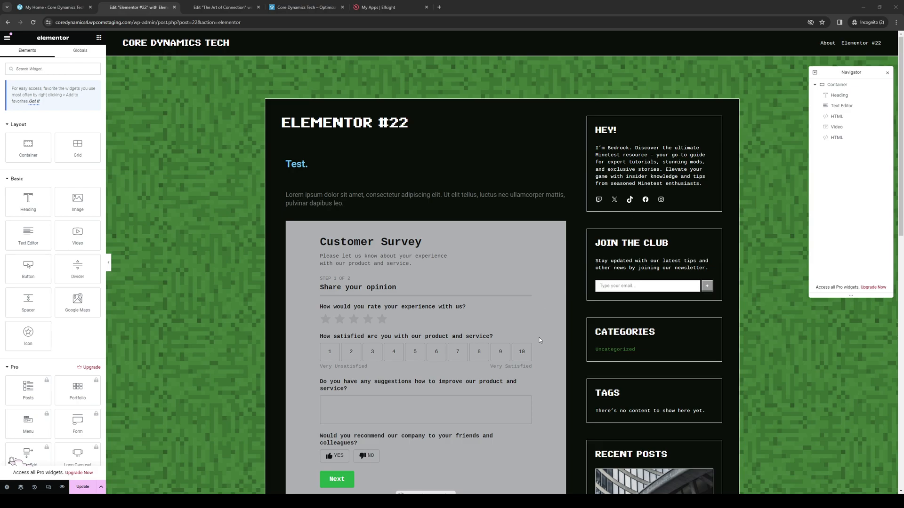